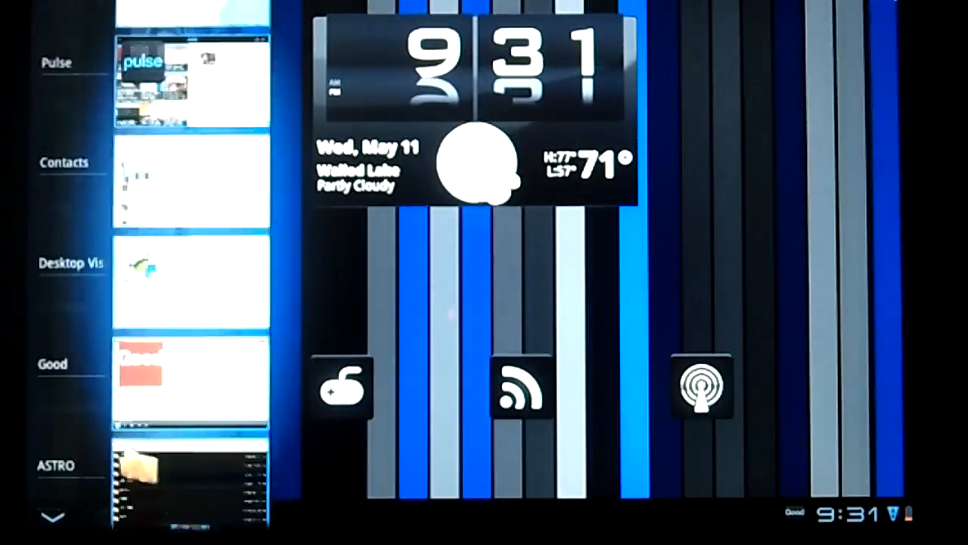
Step: Scroll through the home-screen customization to view widgets like Gmail, Good Calendar and Good Email
{"action": "scroll", "scroll_direction": "down", "scroll_amount": 3}
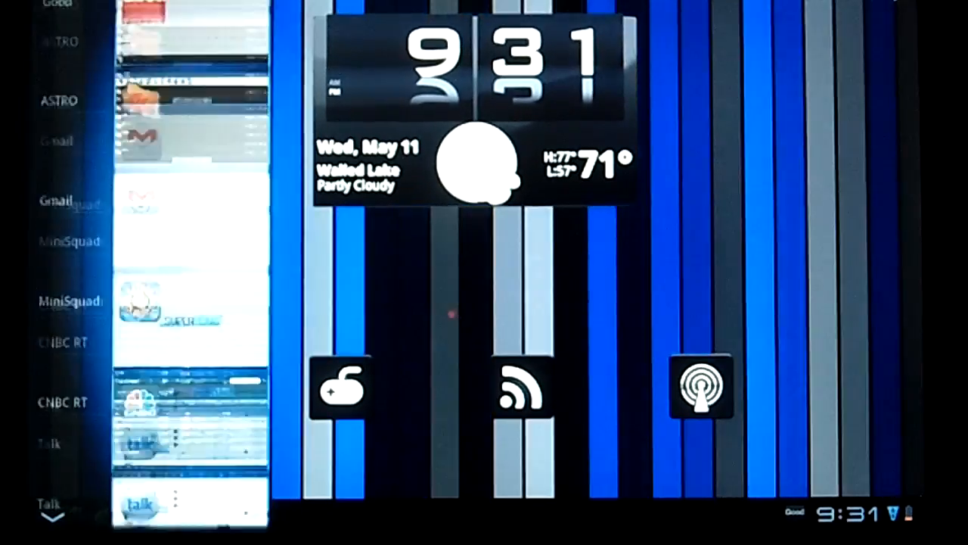
{"action": "scroll", "scroll_direction": "down", "scroll_amount": 3}
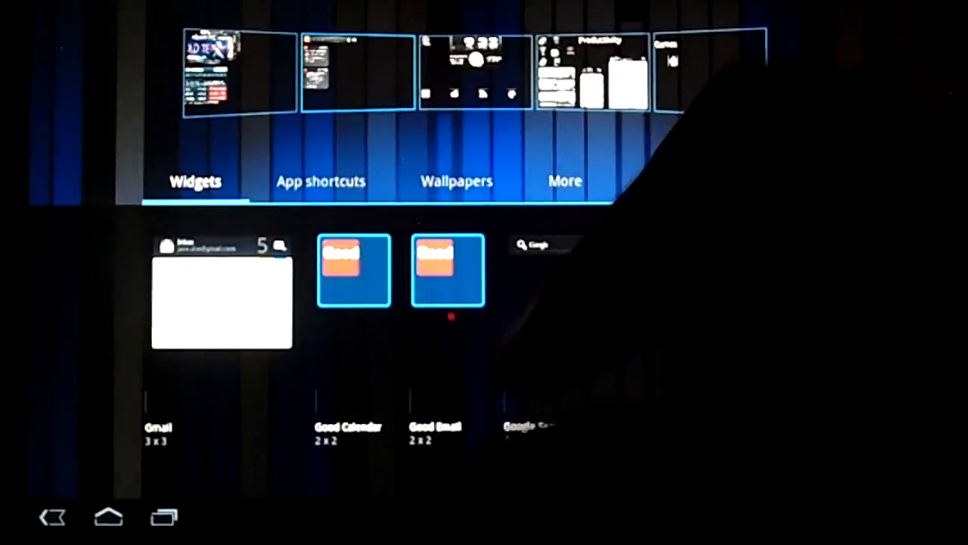
{"action": "scroll", "scroll_direction": "right", "scroll_amount": 3}
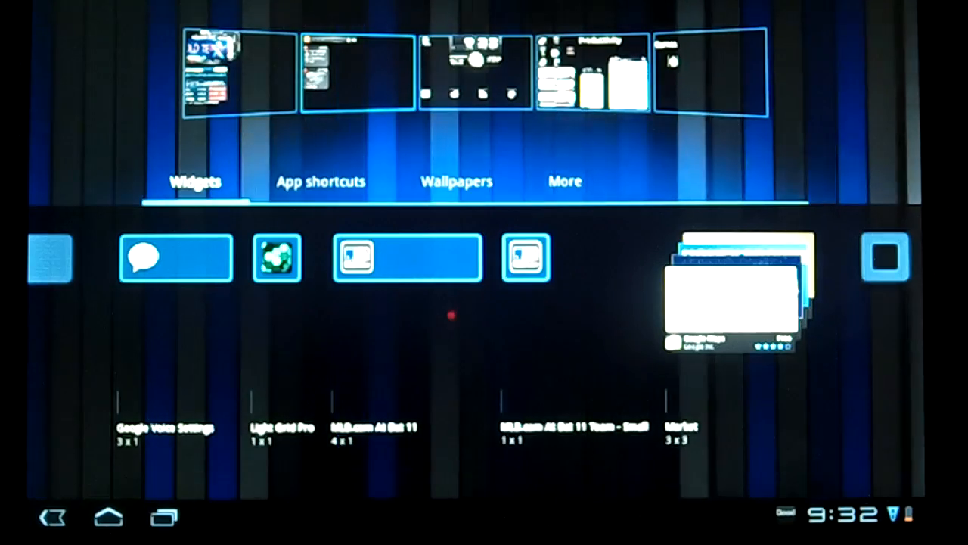
{"action": "scroll", "scroll_direction": "left", "scroll_amount": 3}
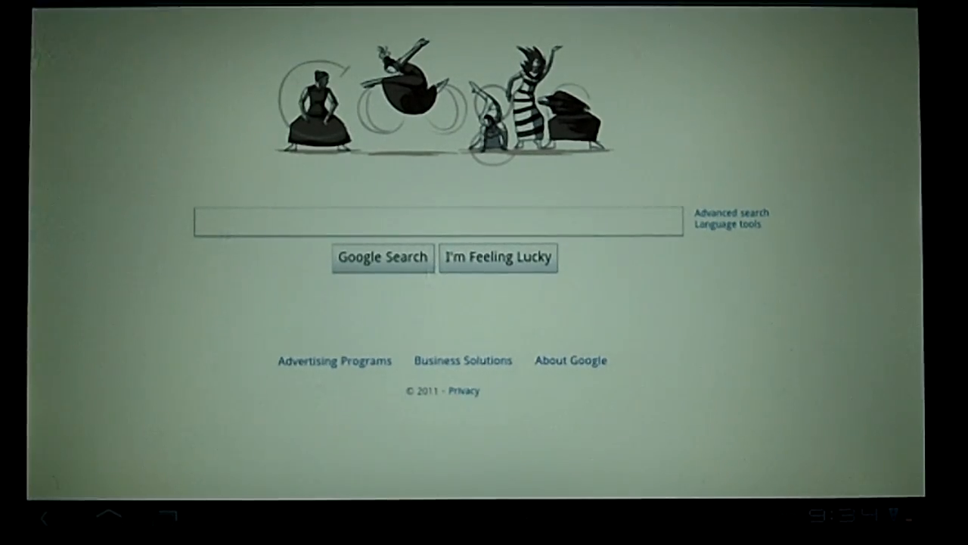
Step: Tap a link in the browser that loads the ESPN video 'Barea Accepts Bynum's Apology'
{"action": "left_click", "coordinate": [437, 221]}
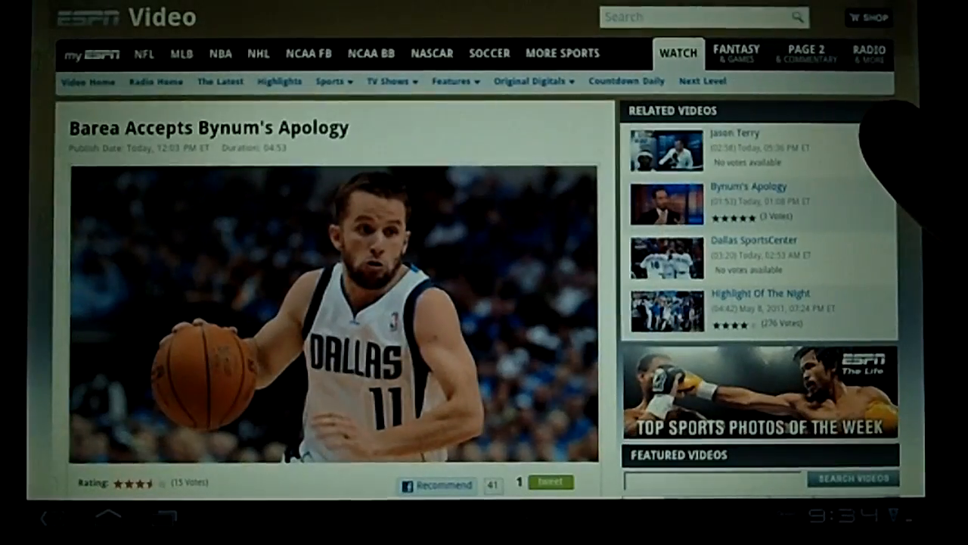
Step: Scroll down through the ESPN pages before leaving the browser for the app drawer
{"action": "scroll", "scroll_direction": "down", "scroll_amount": 3}
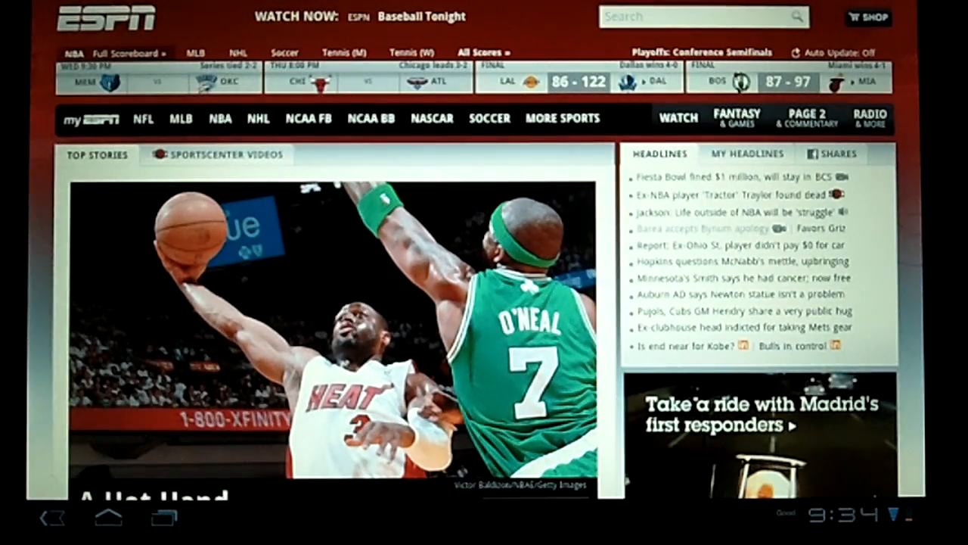
{"action": "scroll", "scroll_direction": "down", "scroll_amount": 3}
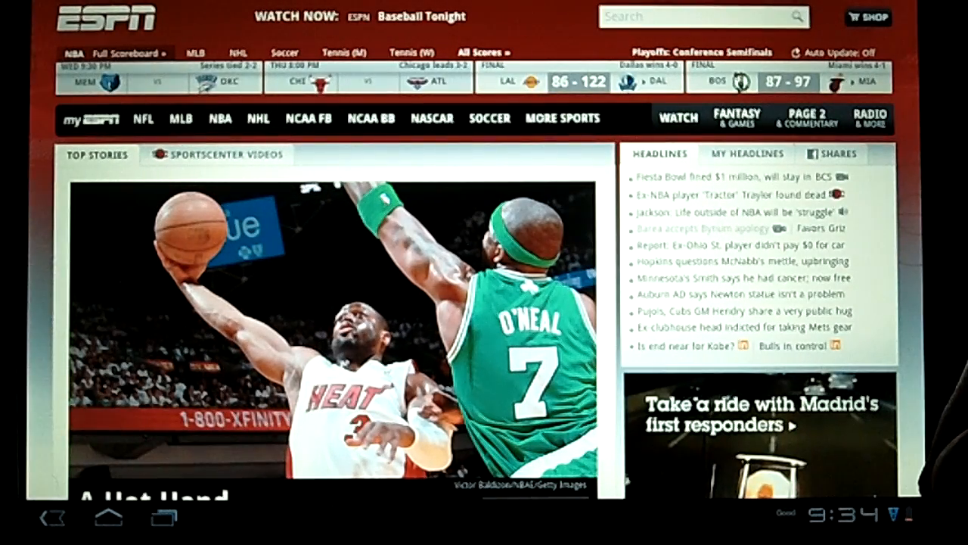
{"action": "scroll", "scroll_direction": "down", "scroll_amount": 3}
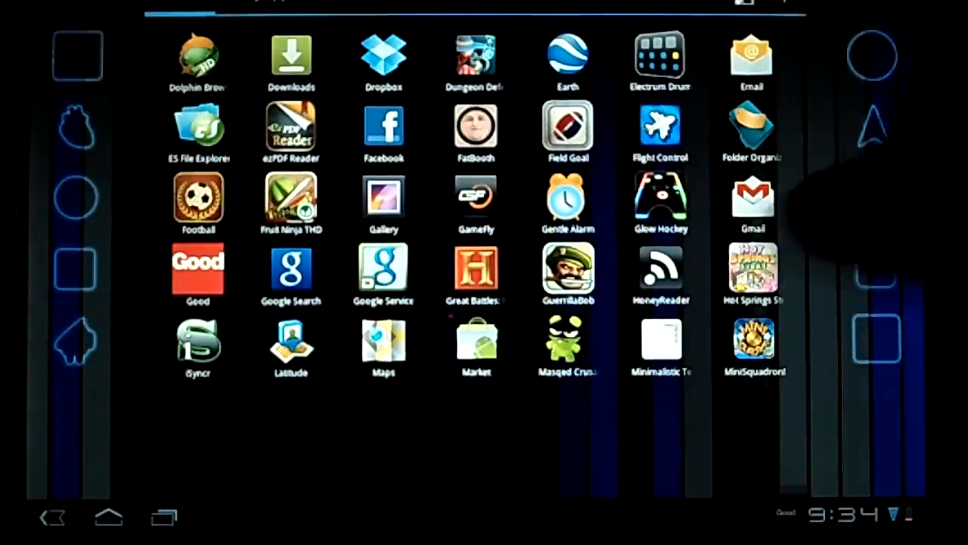
{"action": "scroll", "scroll_direction": "left", "scroll_amount": 3}
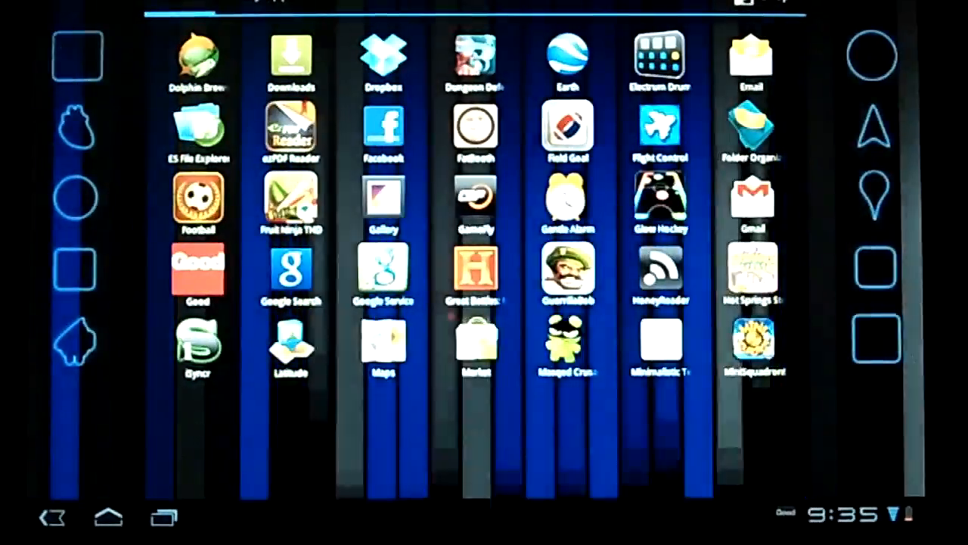
{"action": "scroll", "scroll_direction": "left", "scroll_amount": 3}
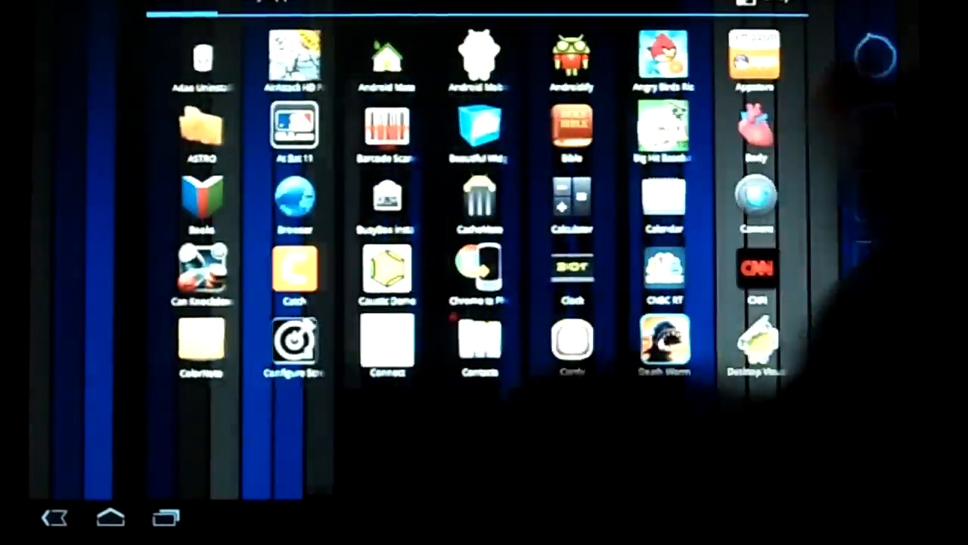